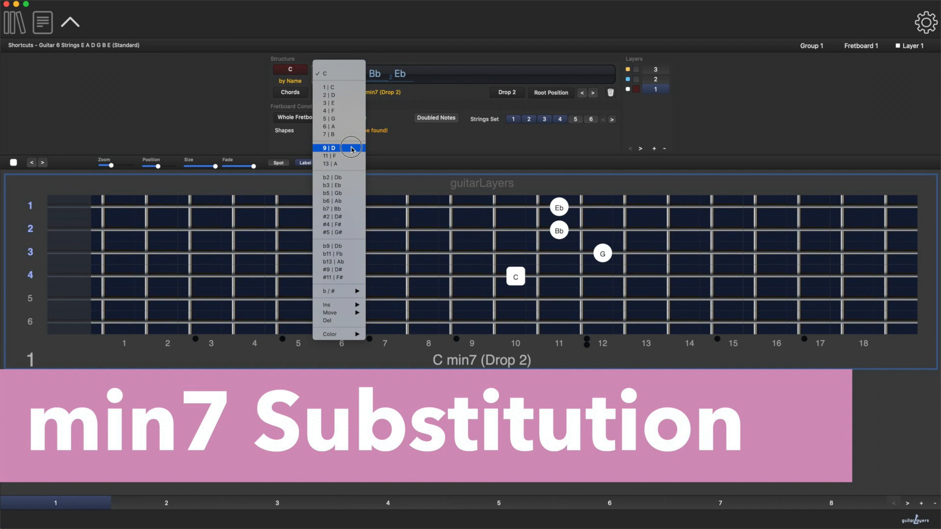
- Preview the first inversion, return to root position, then substitute the root C with the 9th D
left_click(330, 148)
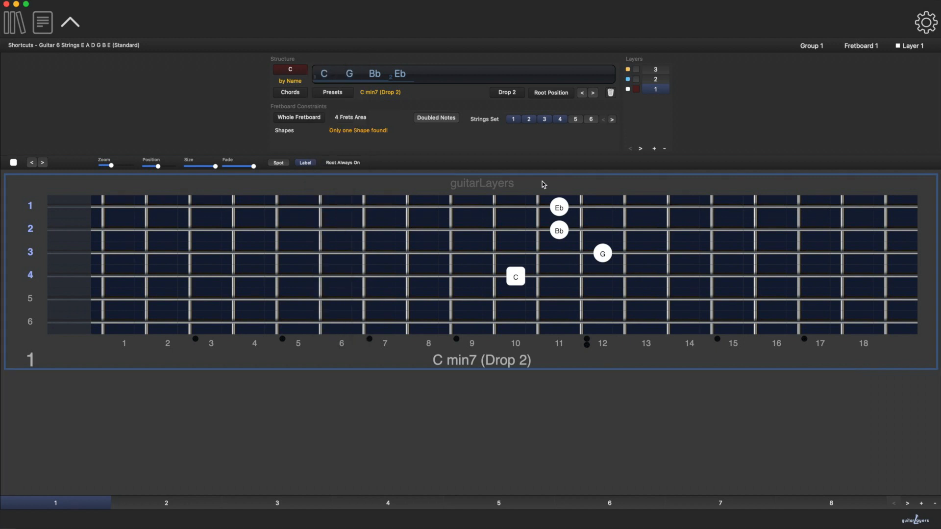
mouse_move(600, 98)
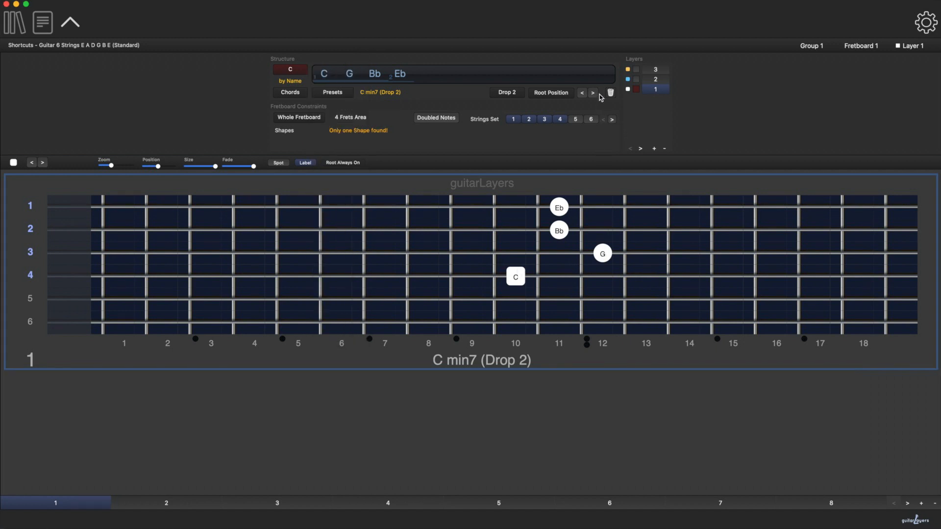
left_click(592, 92)
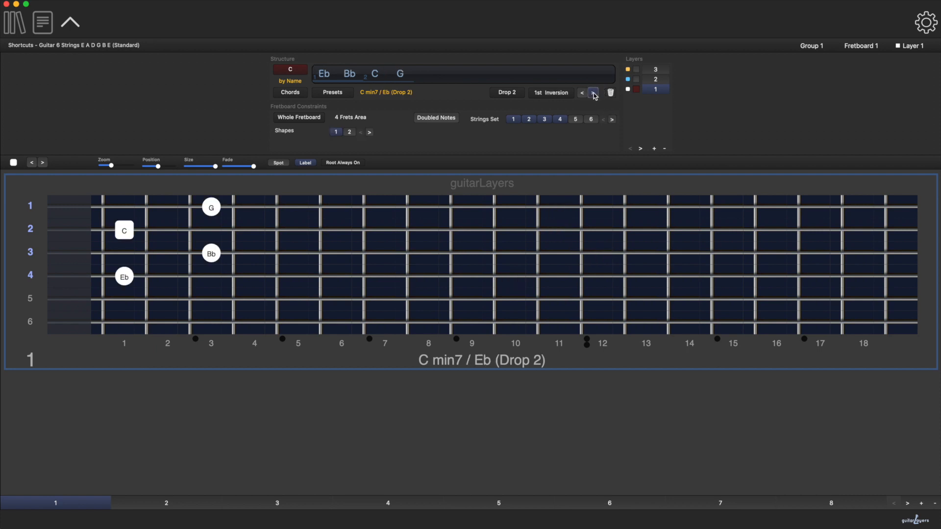
left_click(592, 92)
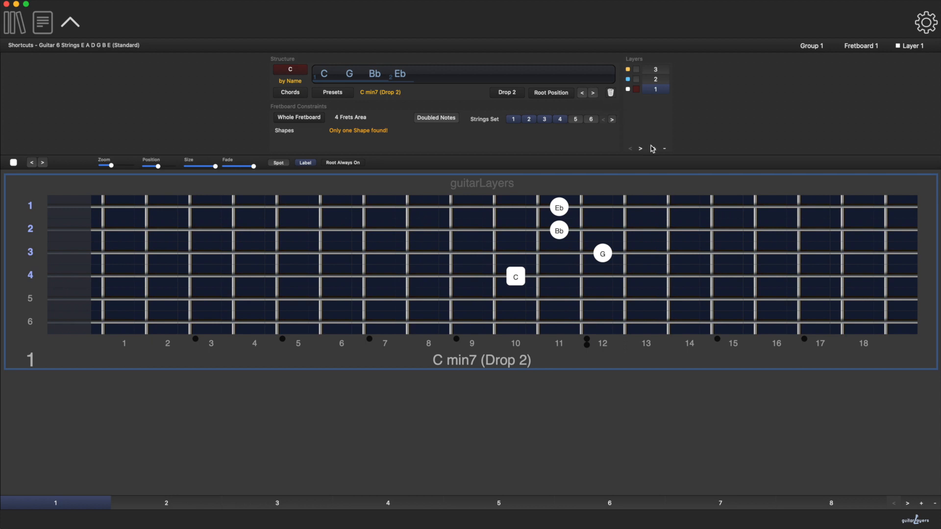
mouse_move(638, 270)
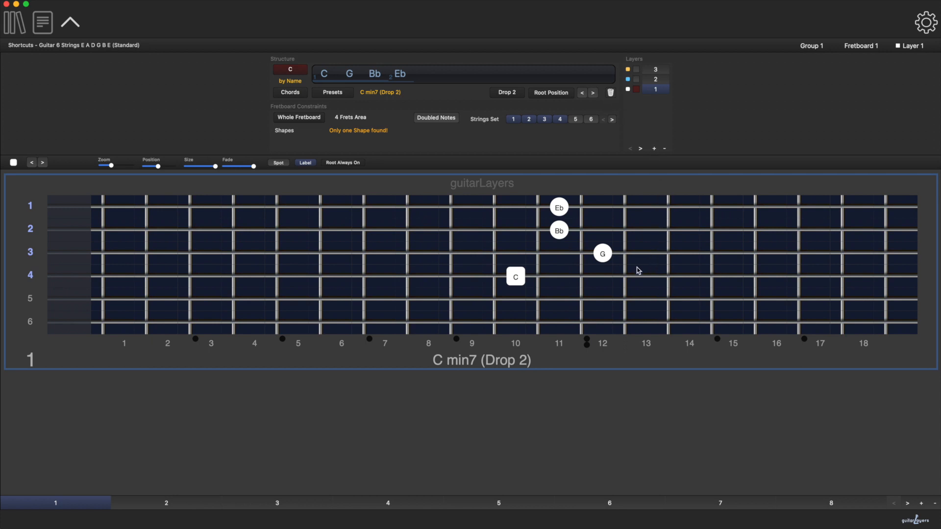
mouse_move(596, 267)
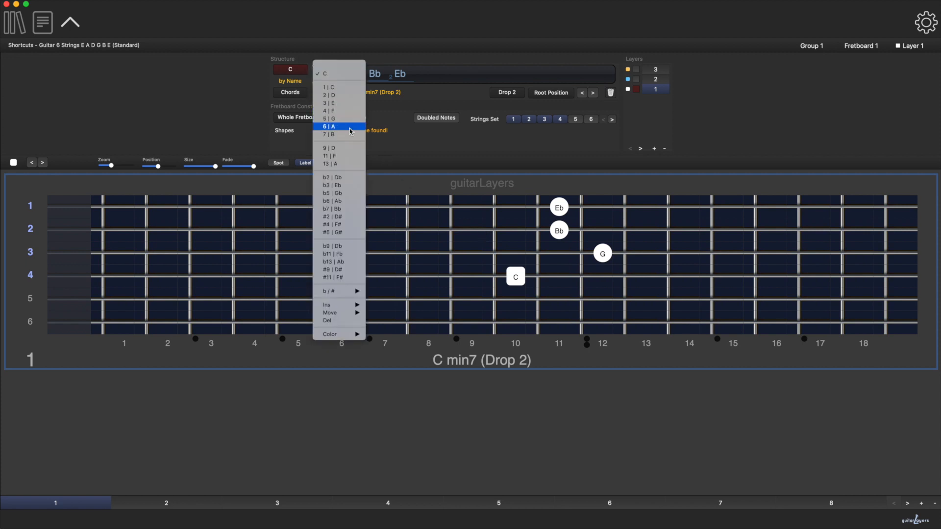
mouse_move(350, 148)
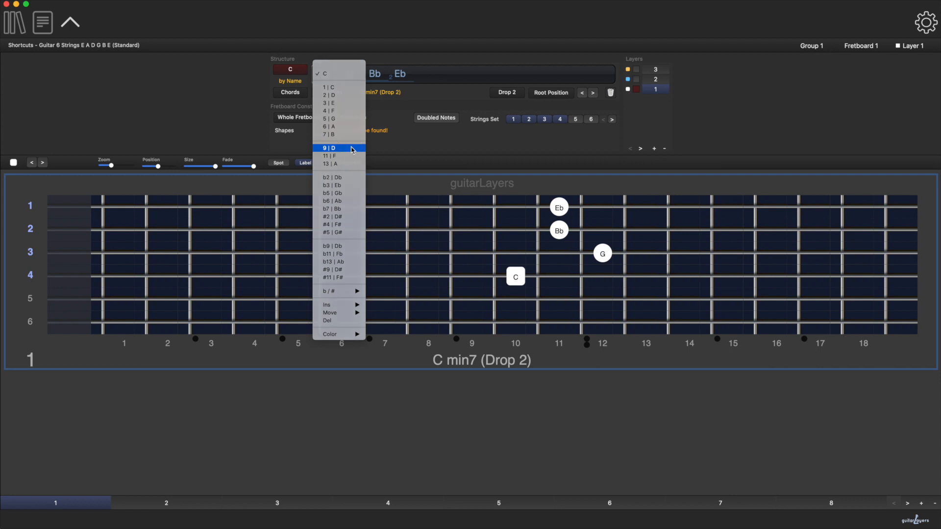
left_click(329, 147)
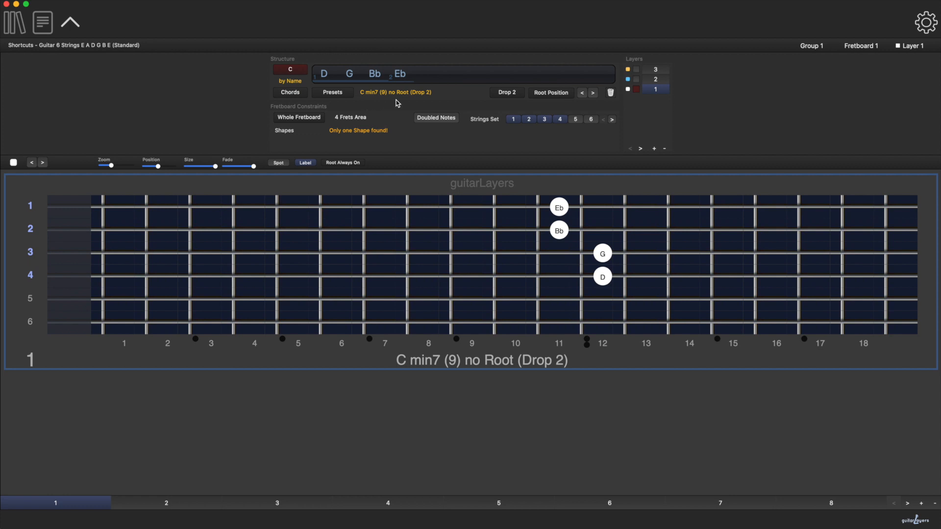
mouse_move(437, 101)
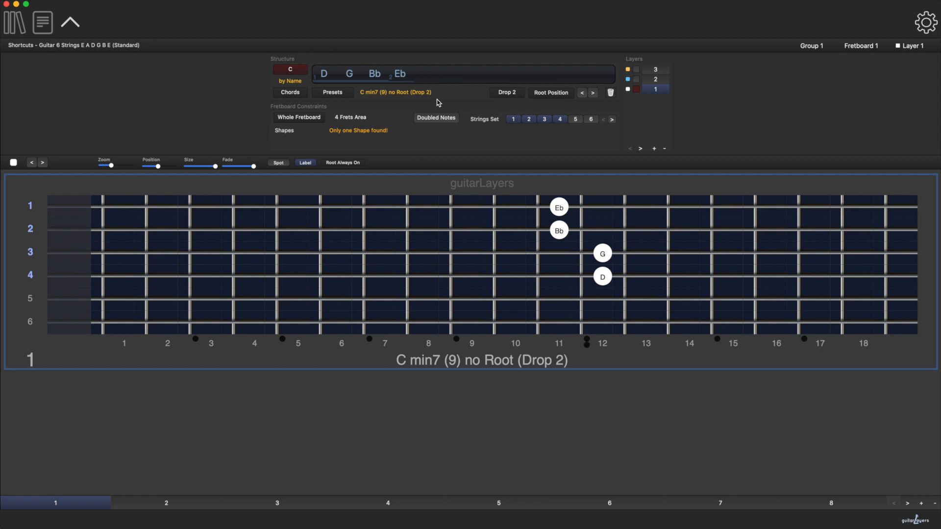
left_click(394, 92)
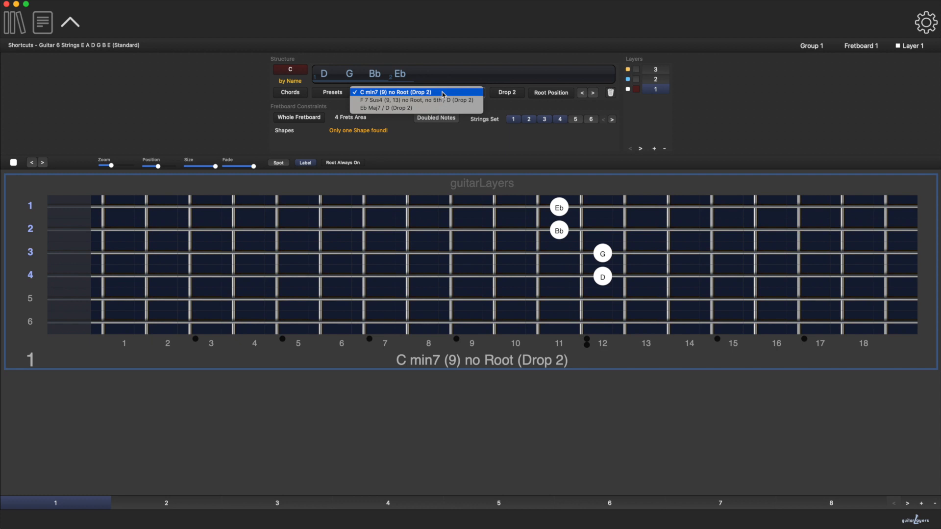
mouse_move(455, 108)
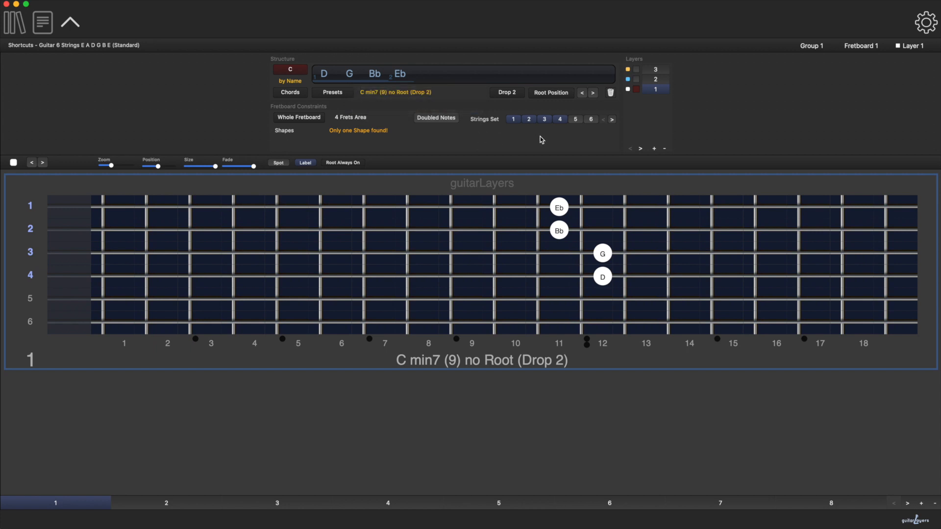
- Step the inversion arrow to the 1st Inversion, C min7 (9) no Root / Eb with Eb in the bass
left_click(592, 93)
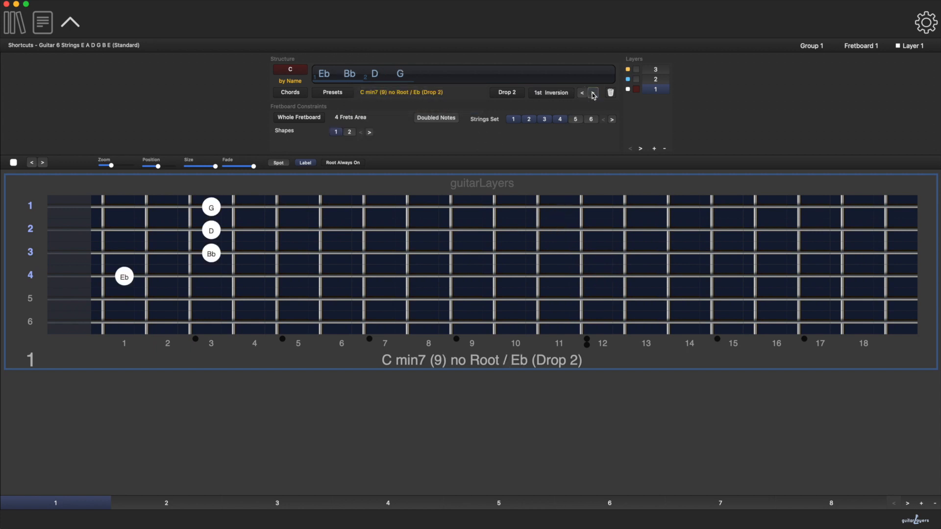
left_click(593, 92)
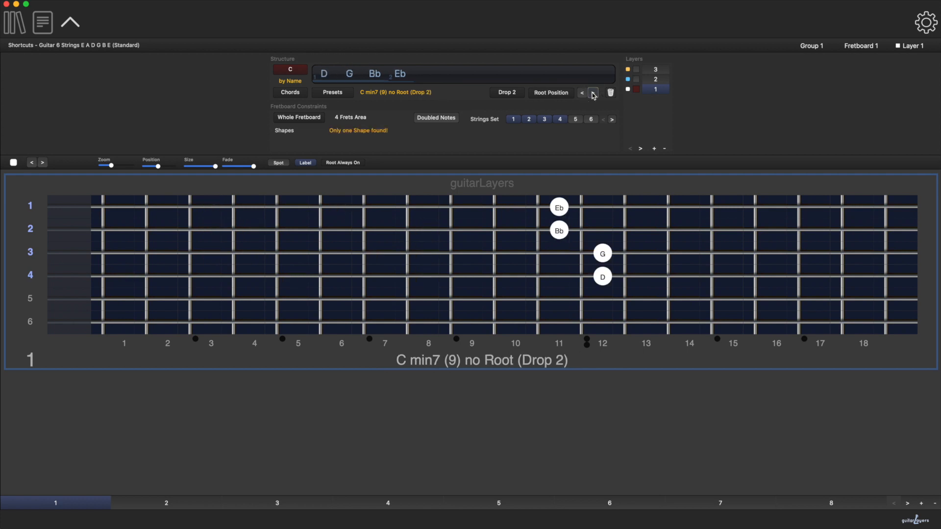
left_click(593, 94)
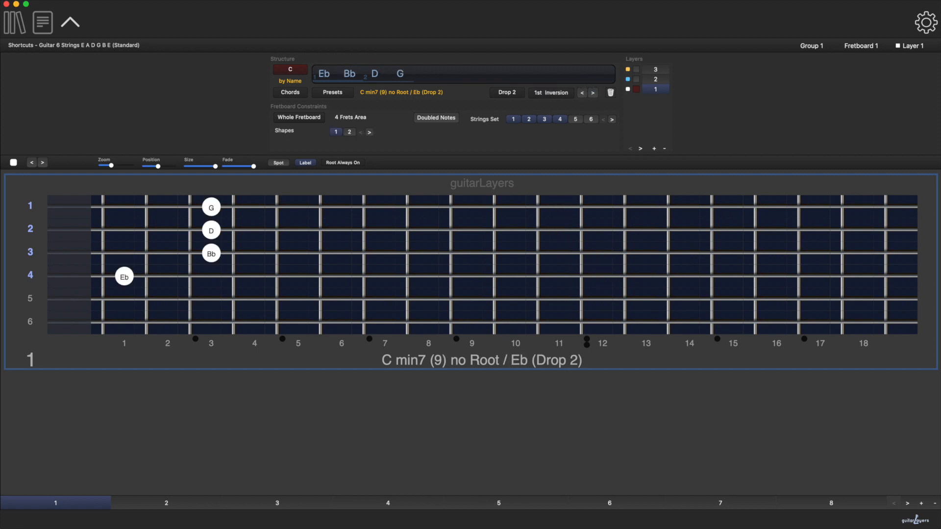